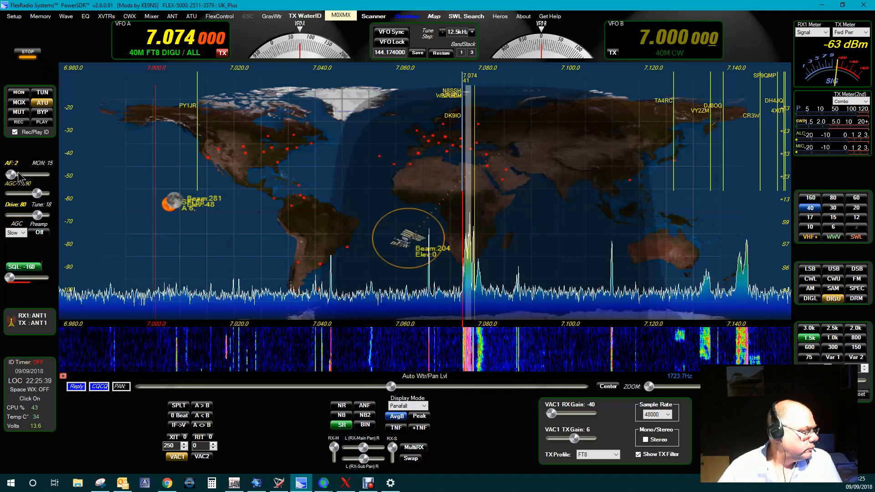
# Raise the PowerSDR AF gain slider from 2 to 4.
pyautogui.moveTo(11, 174); pyautogui.dragTo(19, 174)
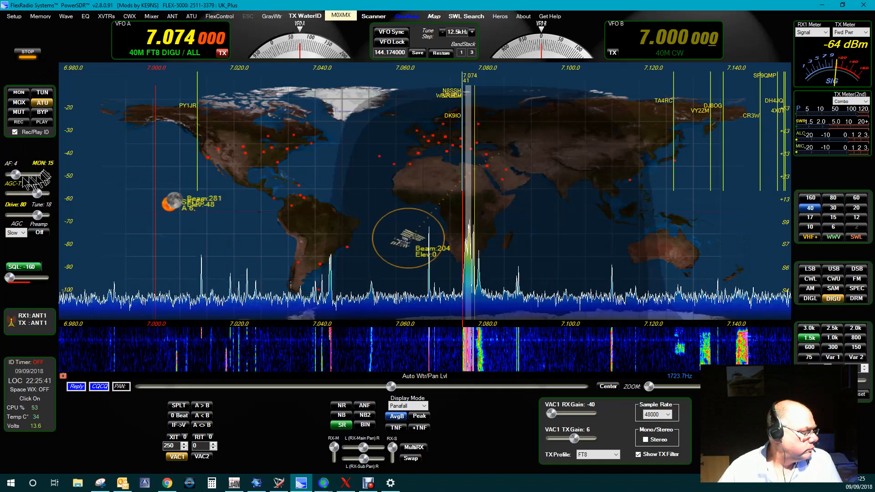
pyautogui.moveTo(25, 176); pyautogui.dragTo(25, 176)
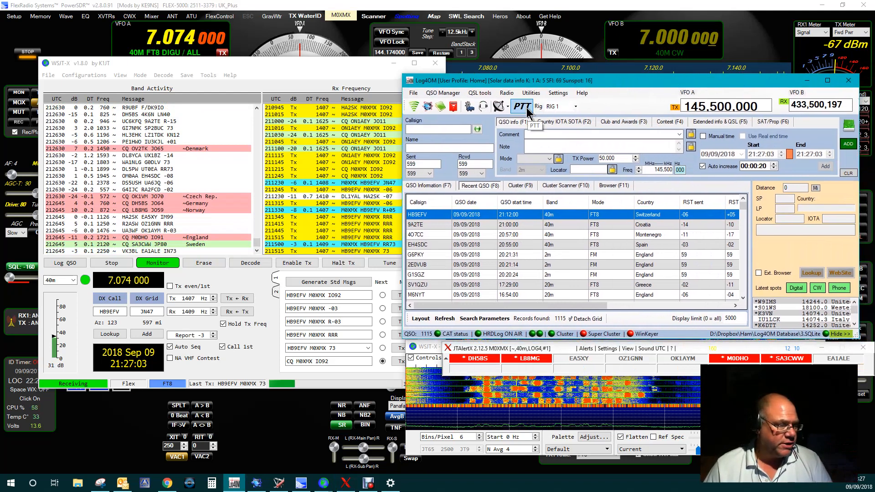
pyautogui.moveTo(593, 88)
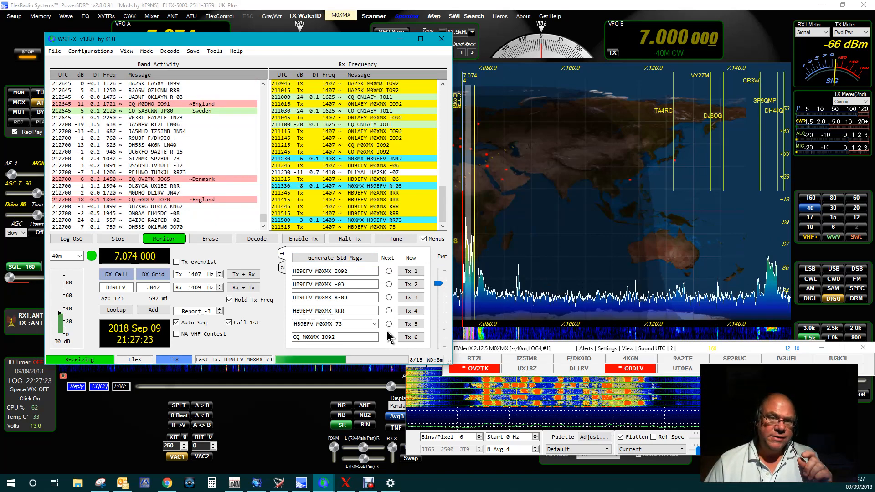
pyautogui.click(389, 337)
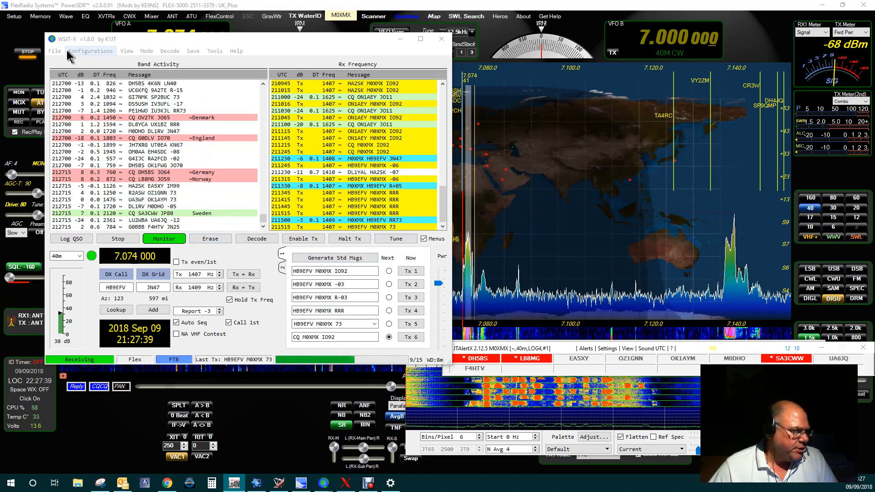
# Open WSJT-X settings to the Colors tab for decode highlighting.
pyautogui.click(90, 51)
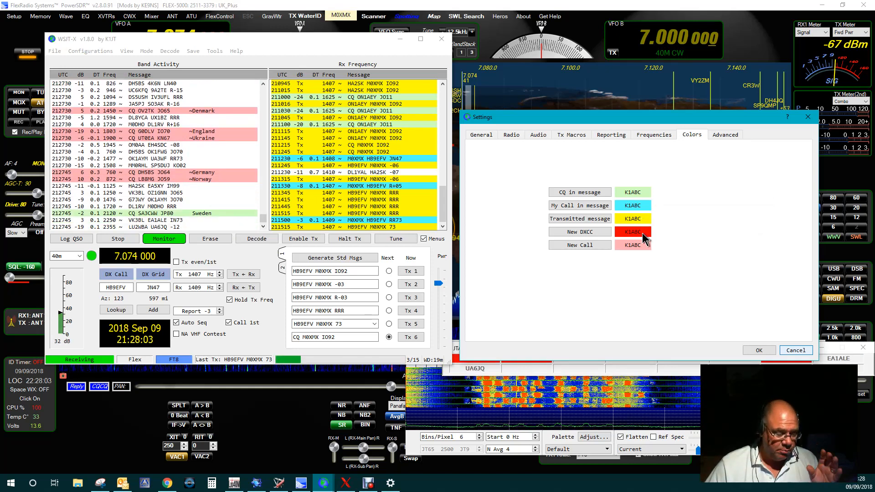
pyautogui.moveTo(608, 257)
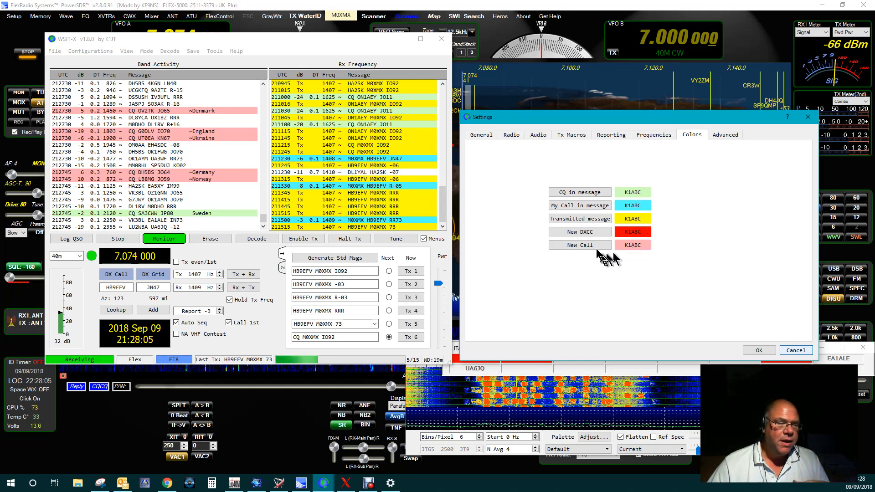
pyautogui.moveTo(579, 244)
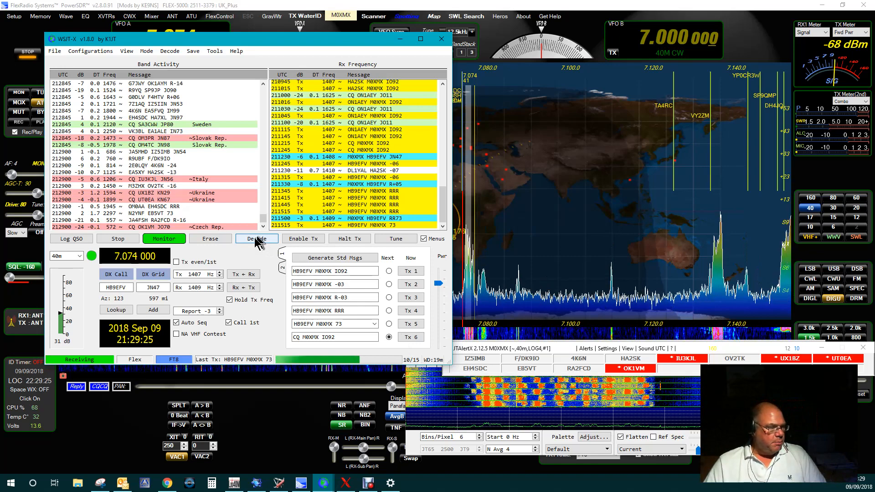
pyautogui.moveTo(257, 238)
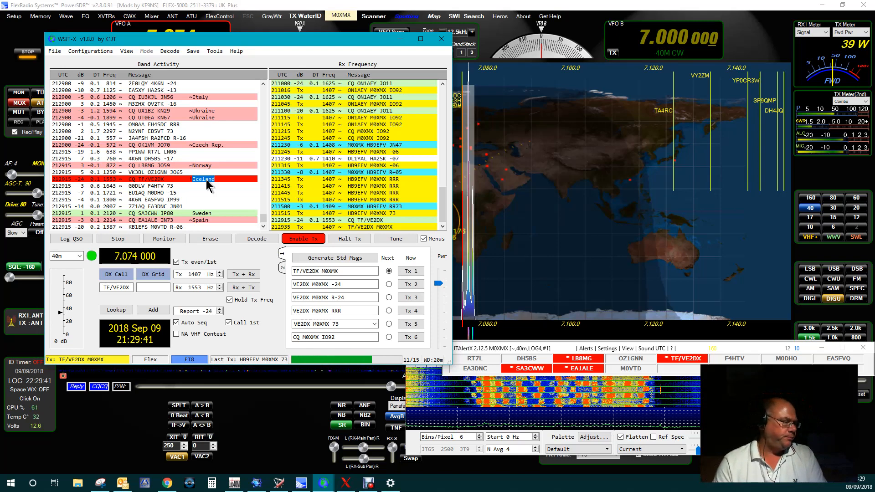
# Answer TF/VE2DX's CQ line in Band Activity, enabling Tx with Tx1 queued.
pyautogui.click(164, 238)
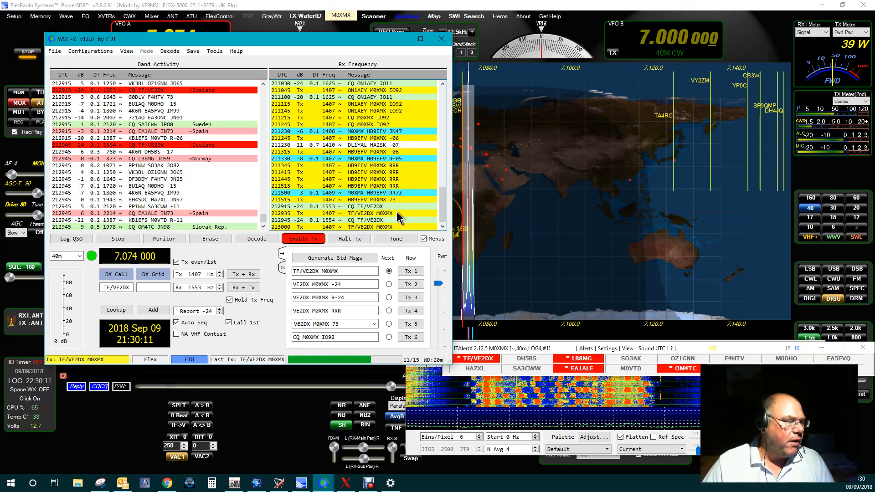
pyautogui.click(164, 238)
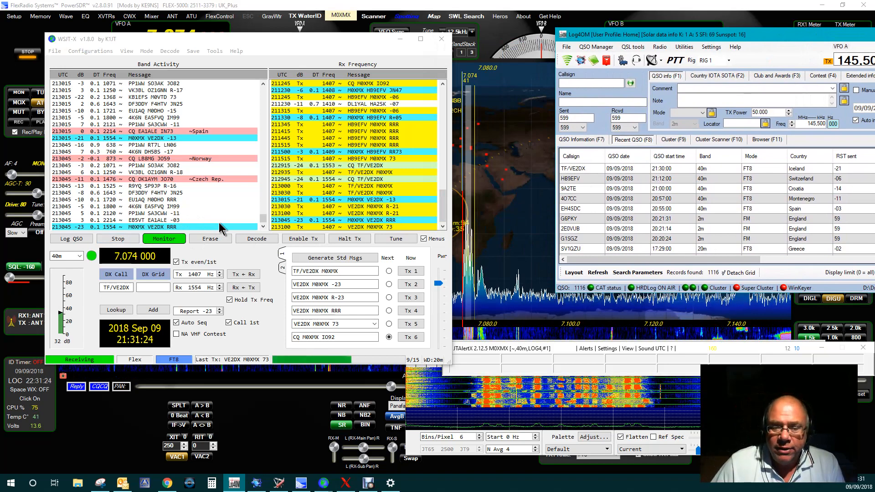
pyautogui.moveTo(256, 192)
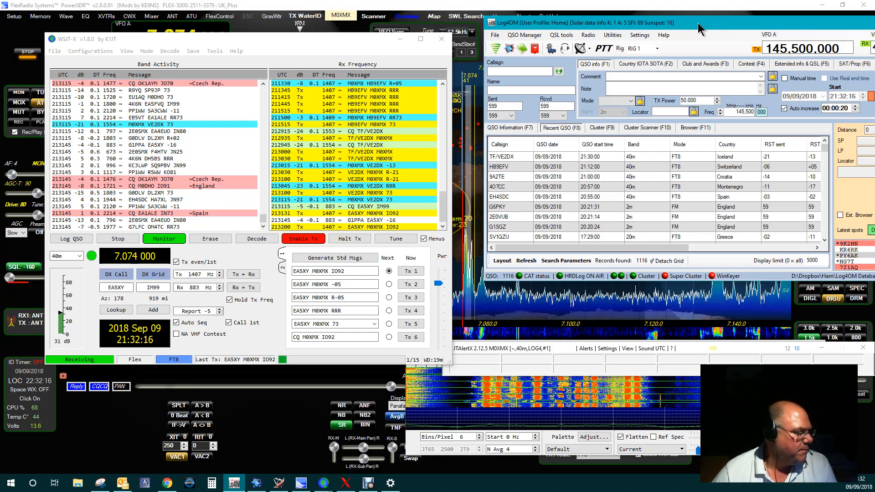
pyautogui.moveTo(586, 212)
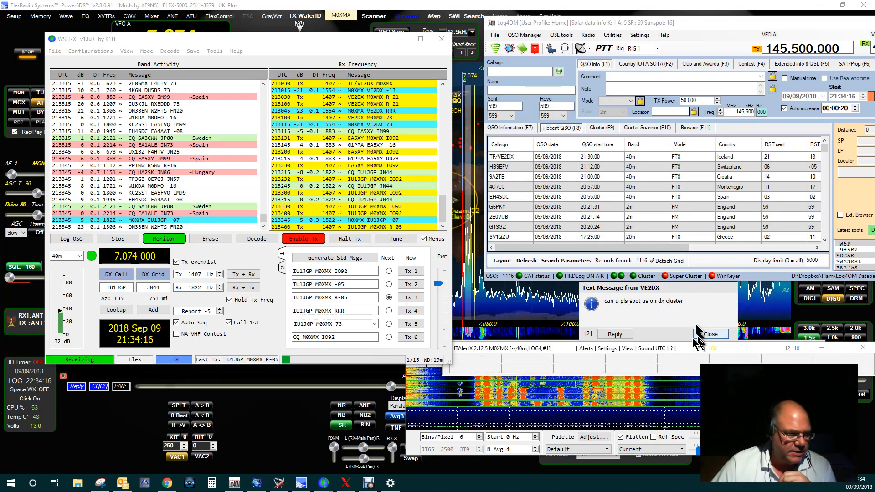
# Reply to VE2DX's chat message with 'No prob. thx 73'.
pyautogui.click(710, 333)
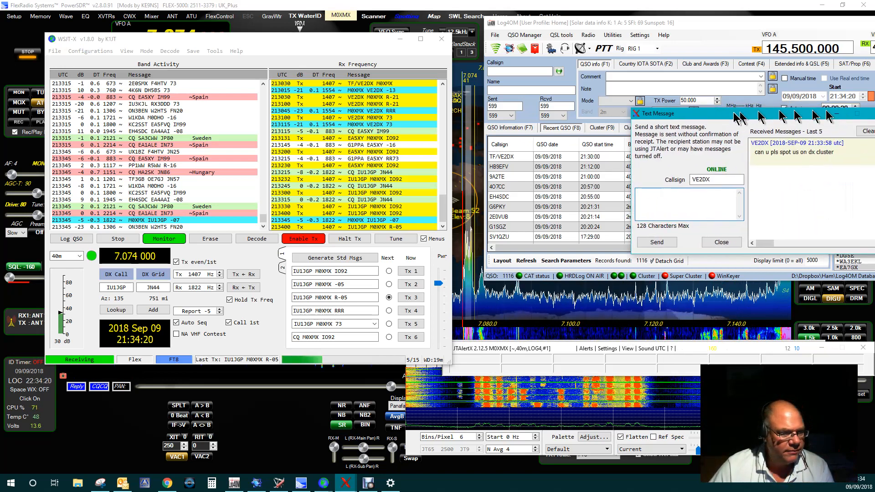
pyautogui.click(675, 203)
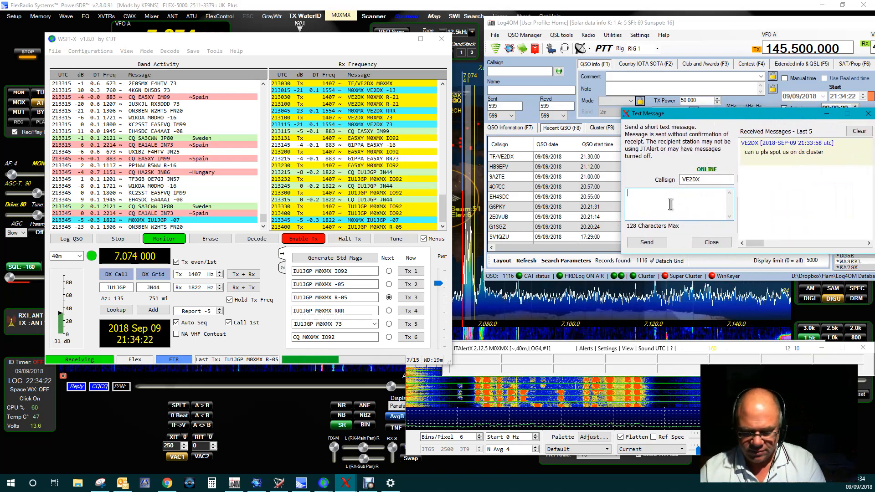
pyautogui.write('No')
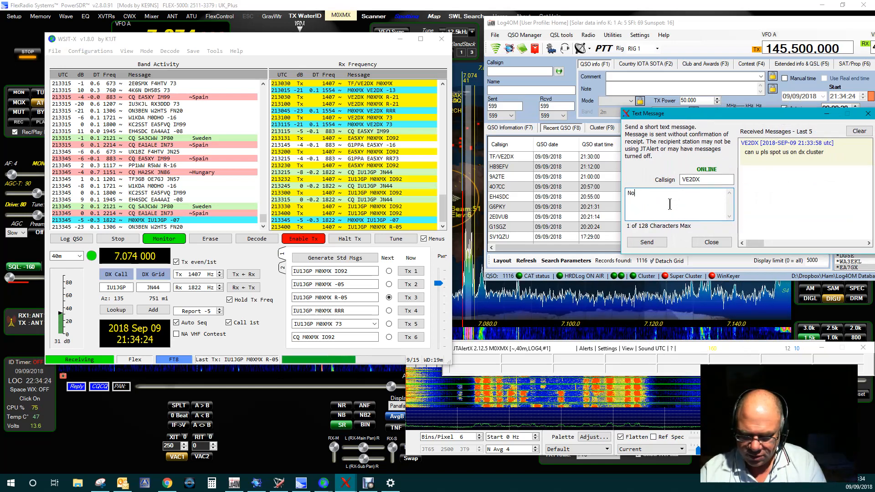
pyautogui.write('prob.')
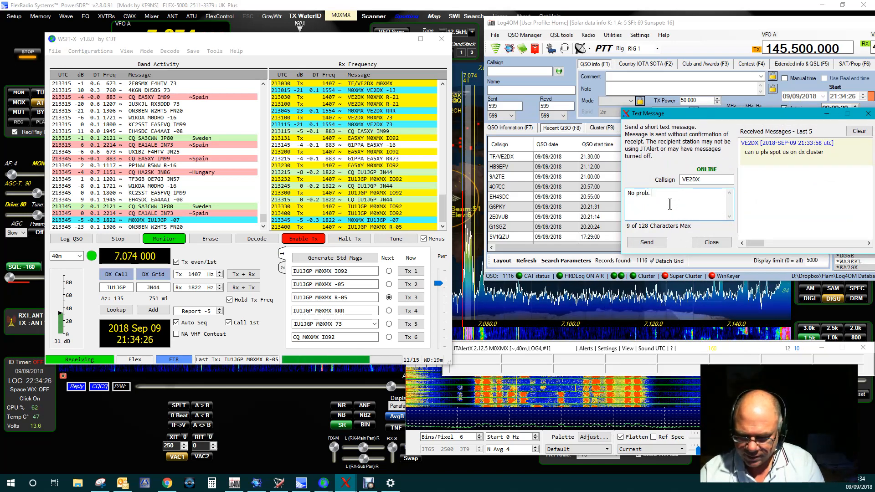
pyautogui.write('thx')
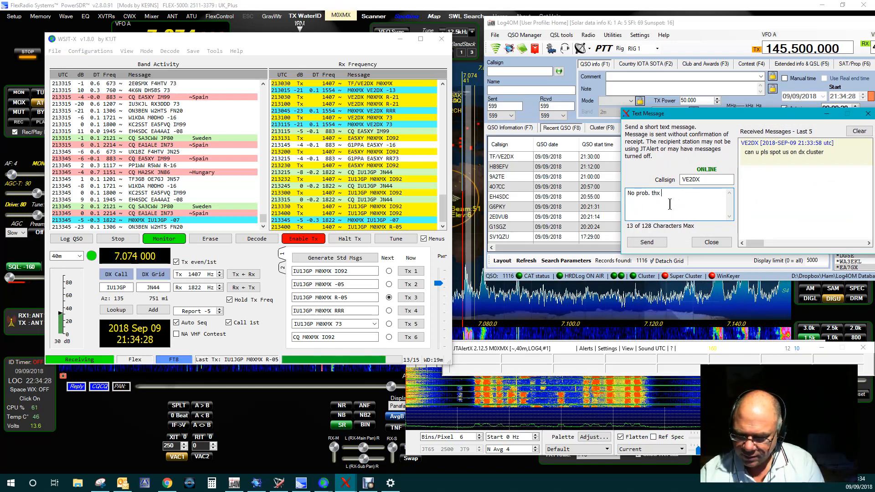
pyautogui.write('73')
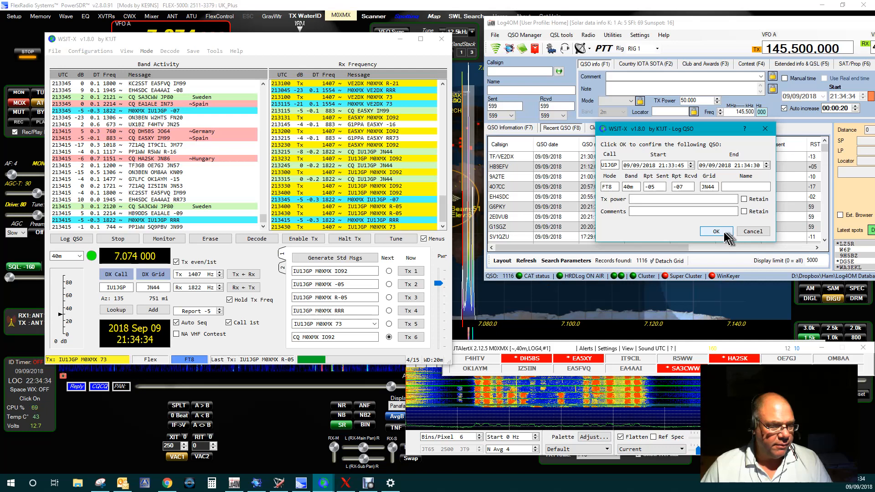
# Confirm the IU1GP QSO in the Log QSO dialog and check Log4OM's recent contacts.
pyautogui.click(716, 231)
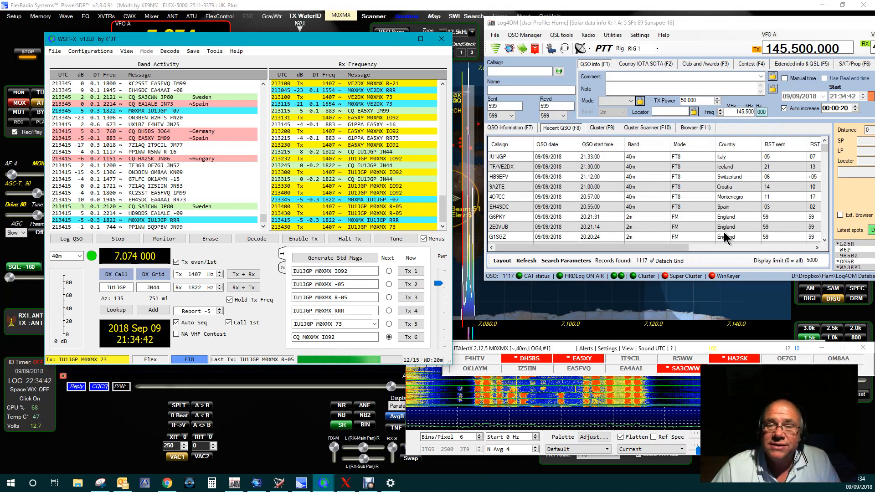
pyautogui.click(164, 238)
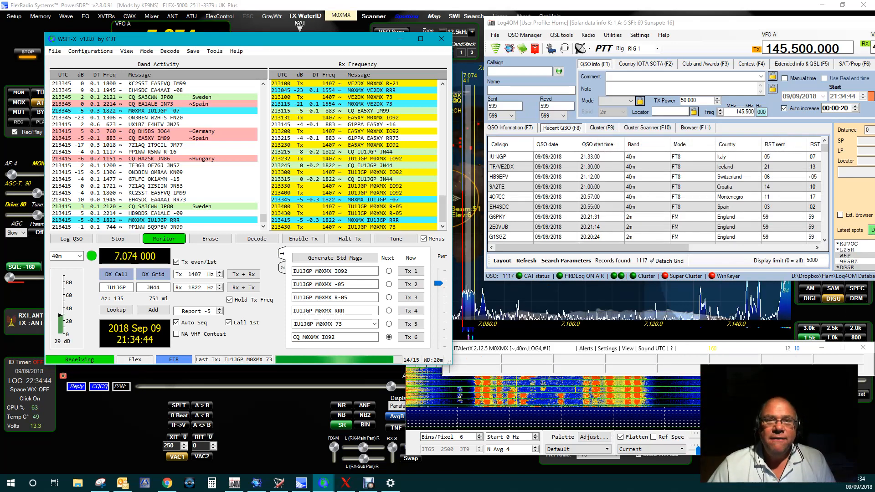